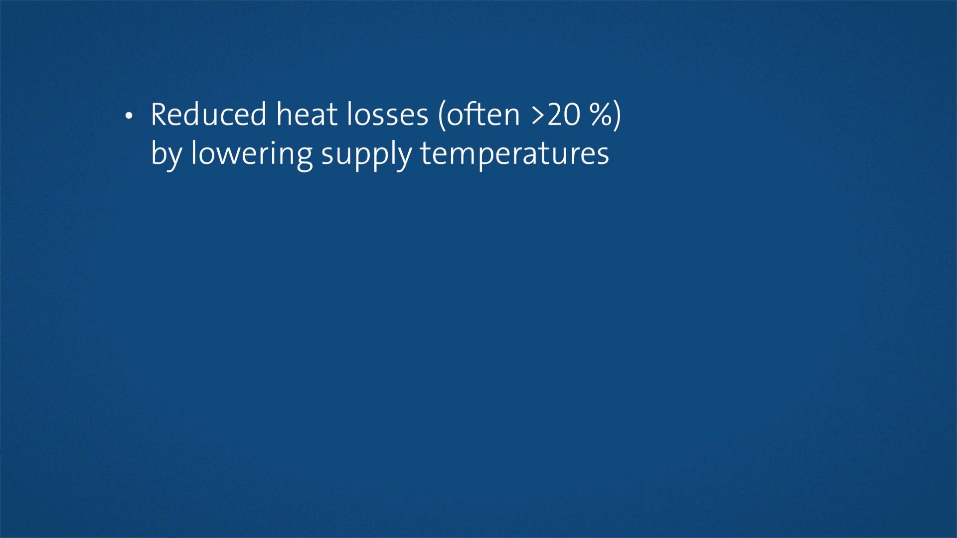
key(right)
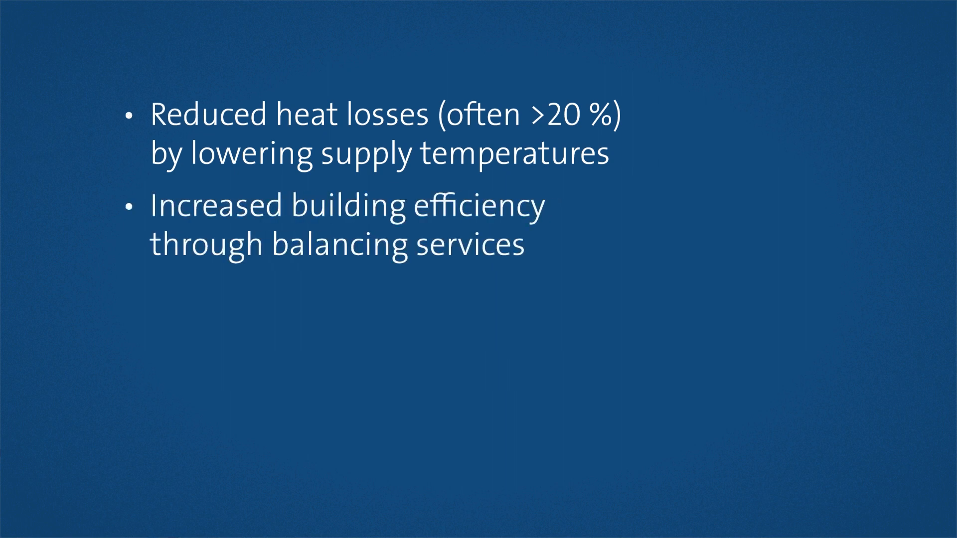